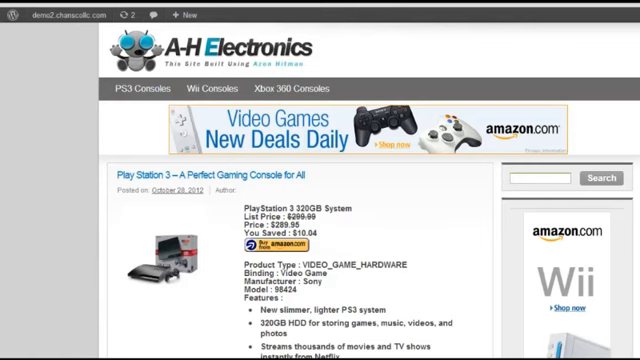
Scroll through the second site's front page before heading into wp-admin
scroll(down, 3)
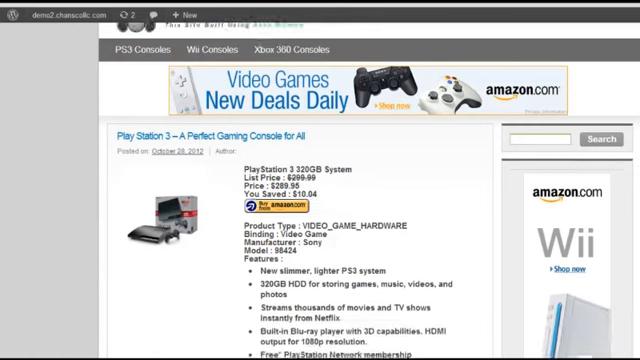
scroll(down, 3)
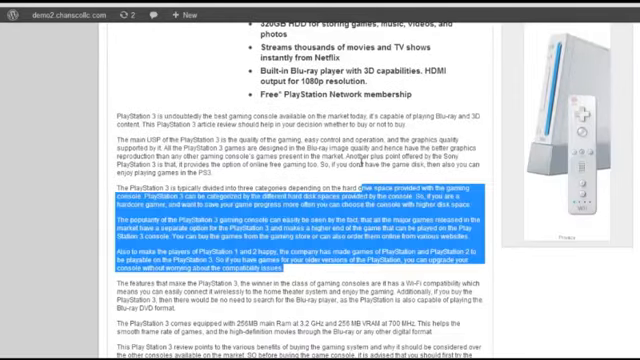
scroll(down, 3)
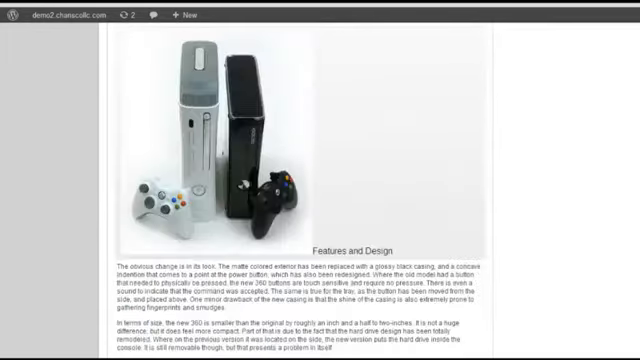
scroll(down, 3)
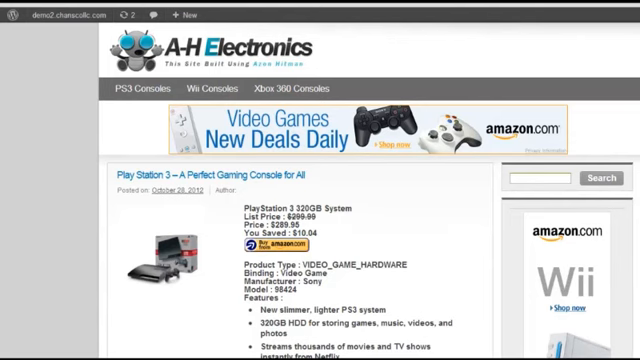
scroll(down, 3)
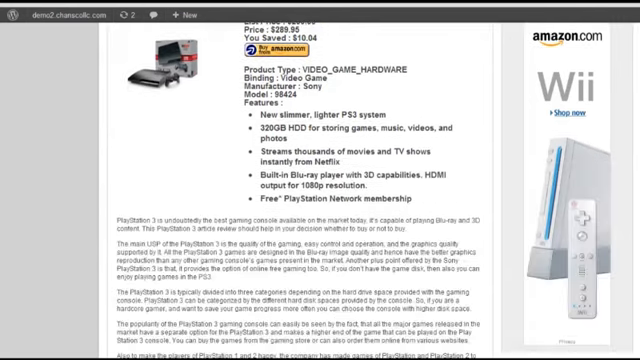
scroll(up, 3)
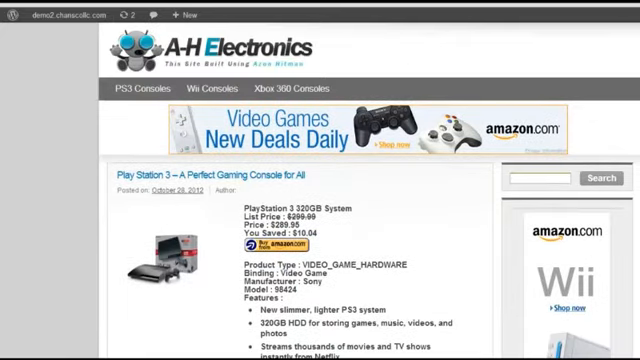
scroll(down, 3)
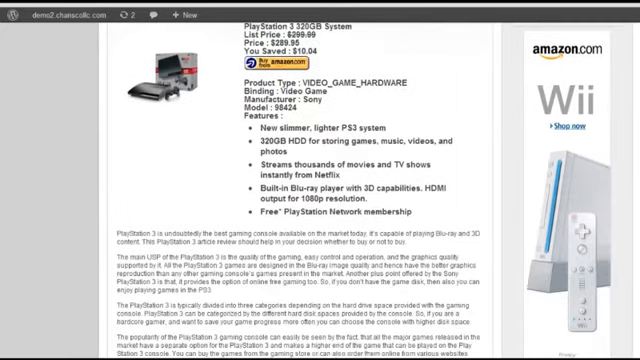
scroll(up, 3)
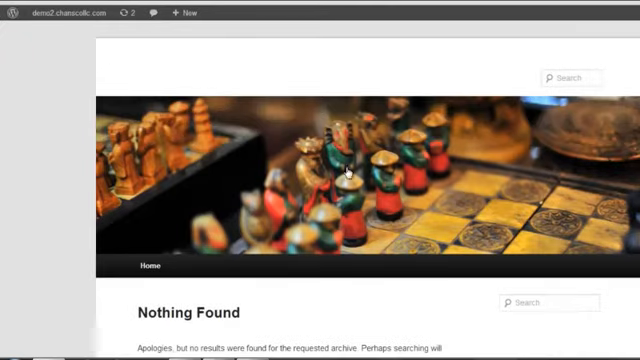
mouse_move(210, 206)
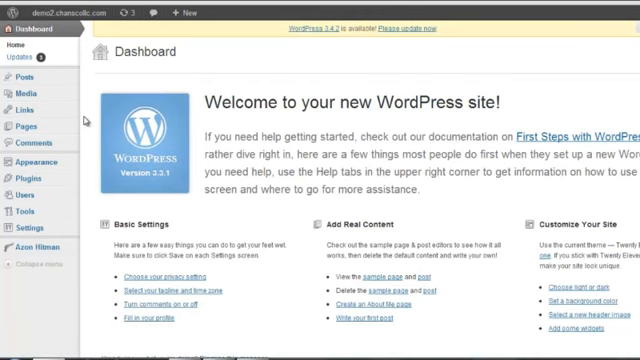
mouse_move(184, 68)
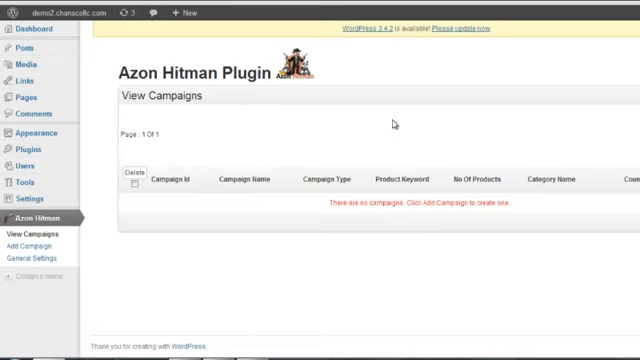
mouse_move(452, 210)
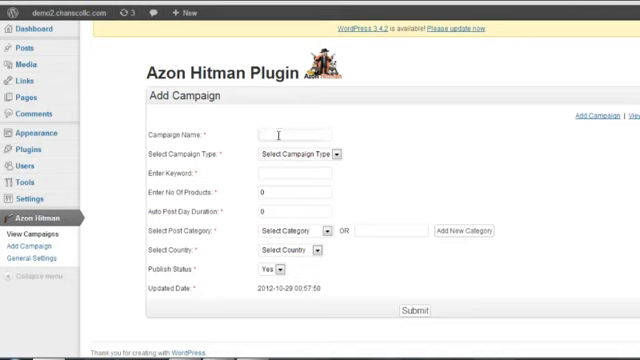
Name the new Azon Hitman campaign 'test' and choose Amazon Products as its type
text(test)
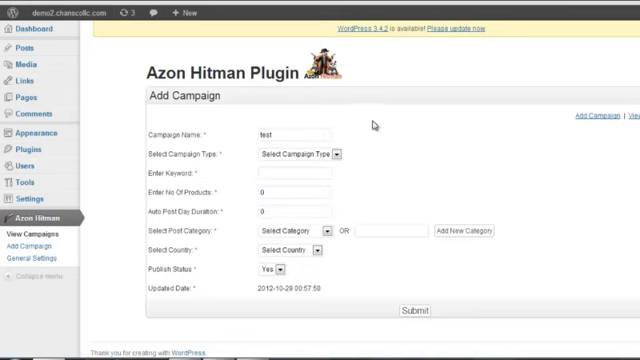
mouse_move(284, 160)
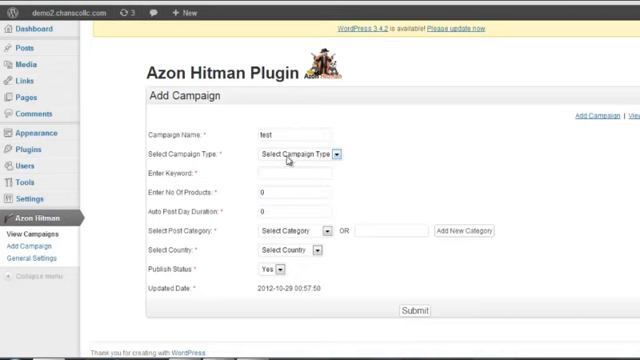
click(300, 154)
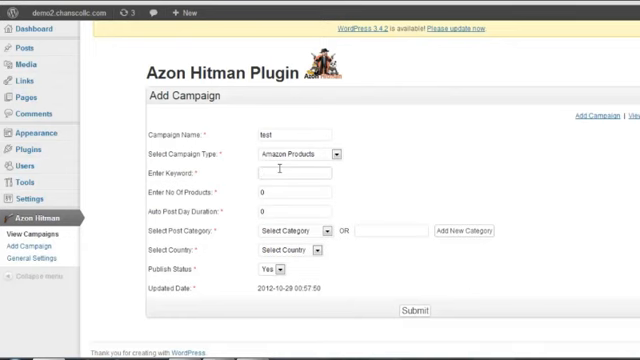
Set keyword 'xbox 360 console', 10 products and an auto-post day duration of 30
text(xbox 360 console)
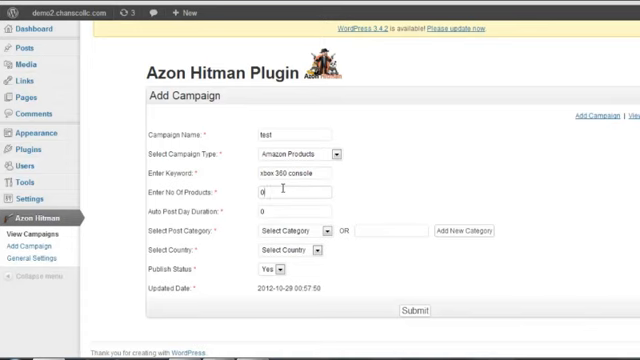
text(10)
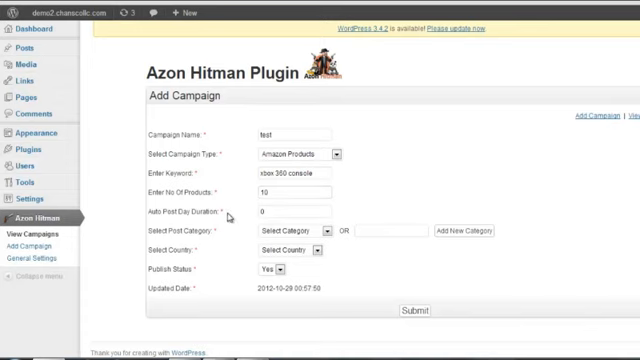
mouse_move(228, 214)
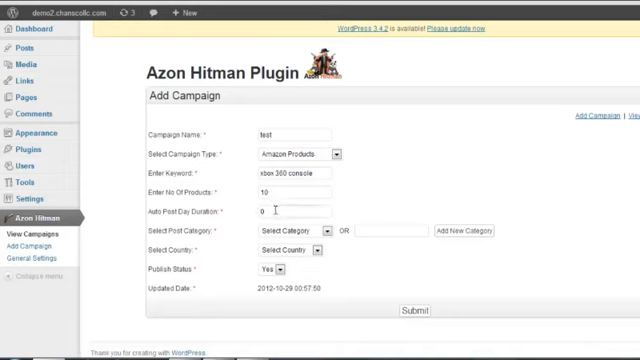
text(3)
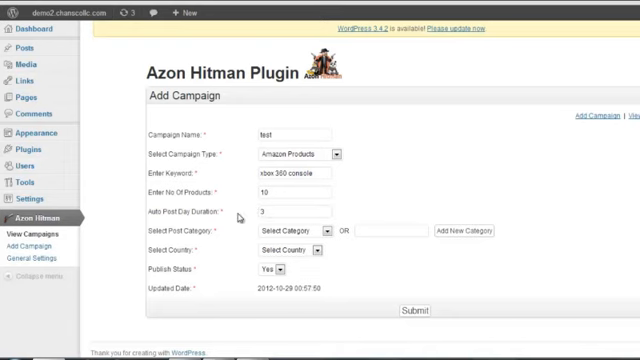
text(0)
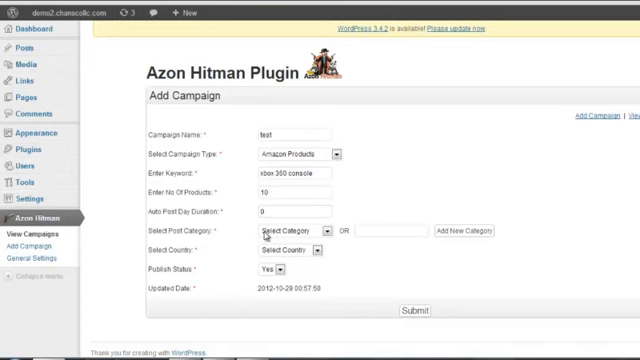
Add a new post category named 'New Ca...' for the Xbox 360 consoles
click(290, 228)
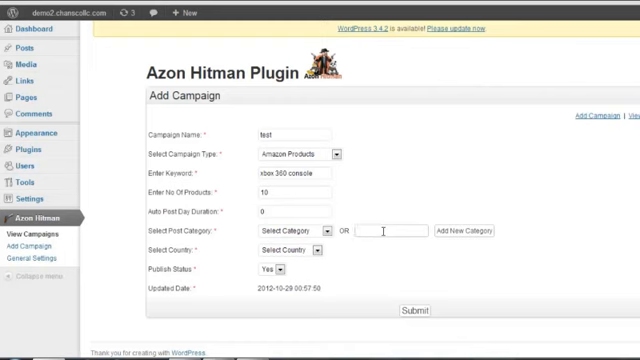
text(New Ca)
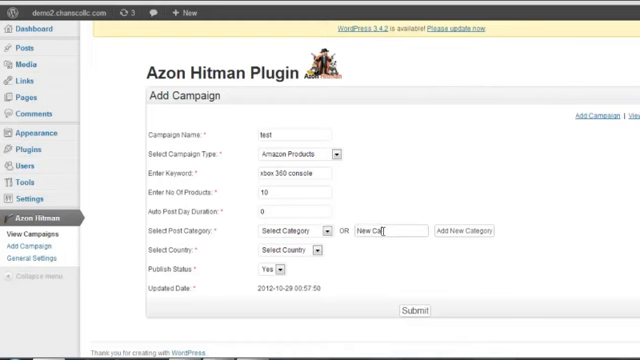
click(460, 232)
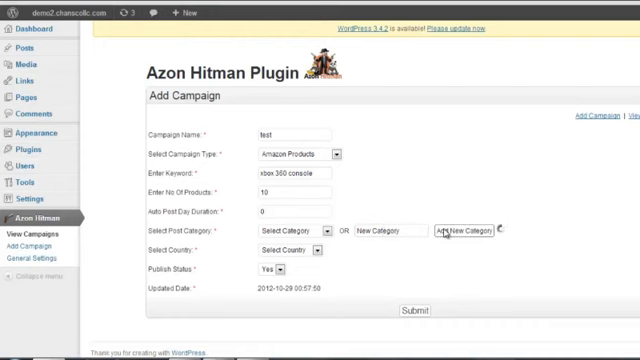
click(296, 228)
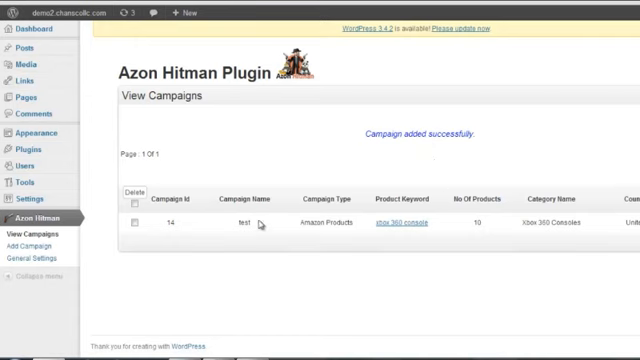
mouse_move(392, 224)
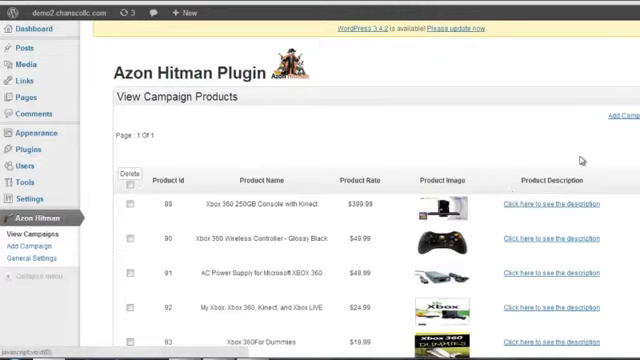
Scroll the View Campaign Products table of imported Xbox 360 items
scroll(down, 3)
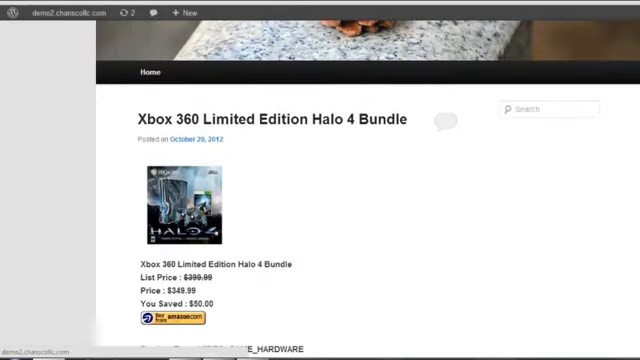
Scroll through the Xbox 360 Limited Edition Halo 4 Bundle post's price and features
scroll(down, 3)
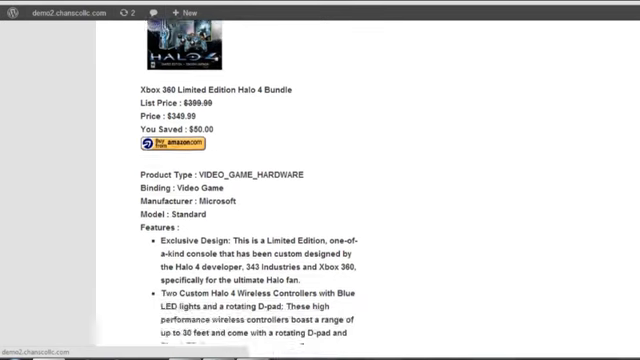
scroll(down, 3)
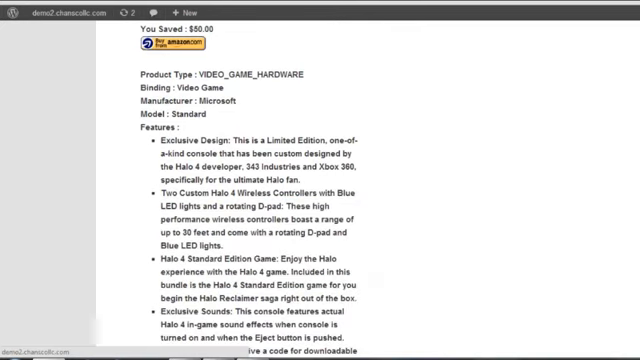
scroll(down, 3)
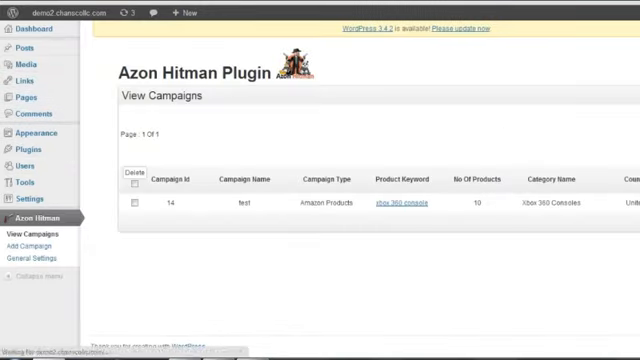
Start a new campaign named 'test...' and settle its type on Google Feeds
click(32, 246)
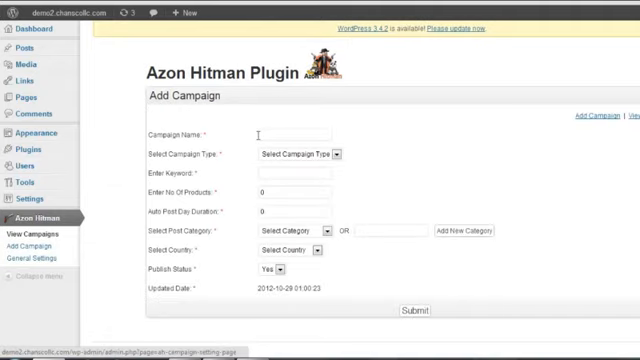
text(test two)
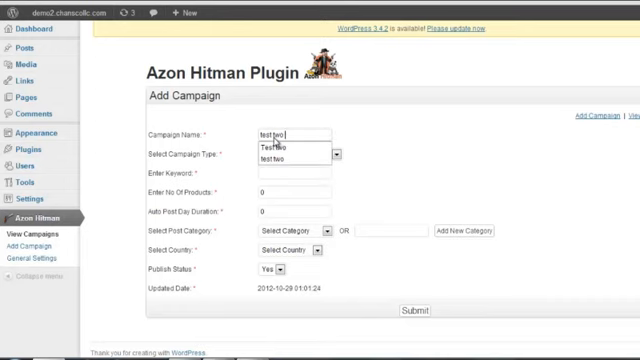
click(272, 148)
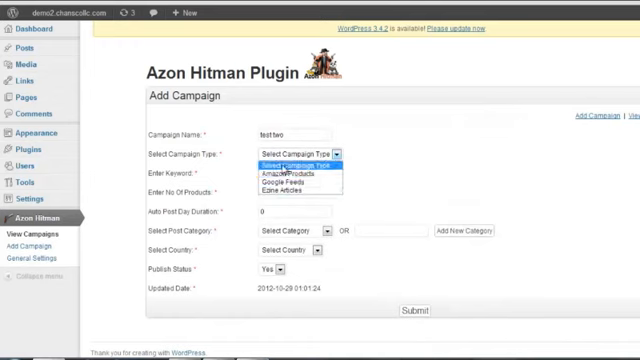
click(288, 174)
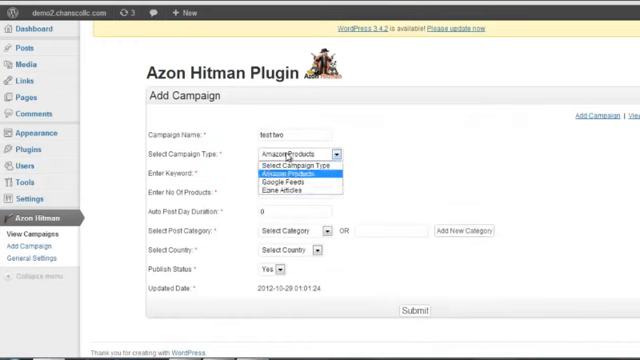
click(300, 182)
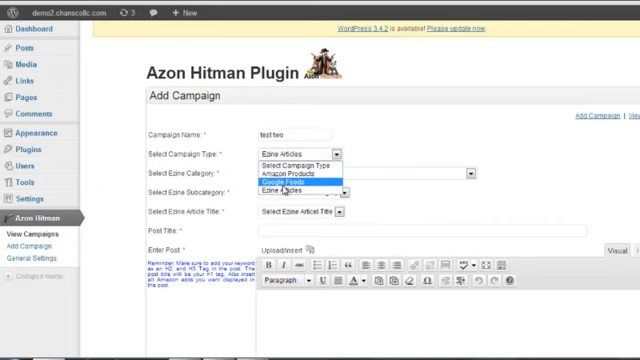
click(290, 184)
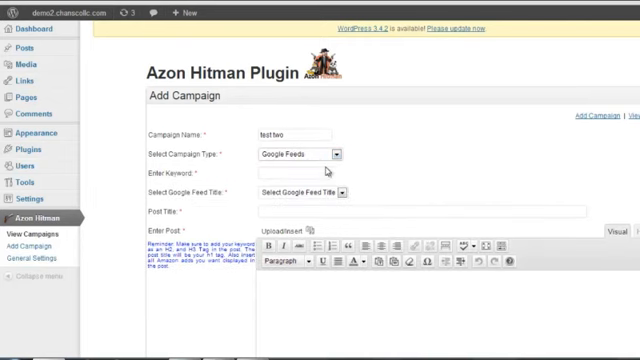
Search keyword 'ps3 console review' and scroll to the PS3 Superslim Review feed title
click(290, 176)
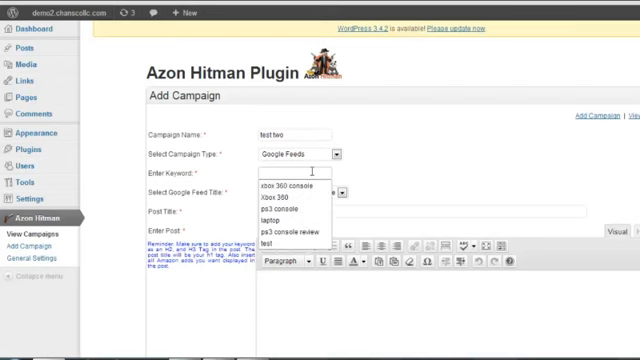
text(ps3 console review)
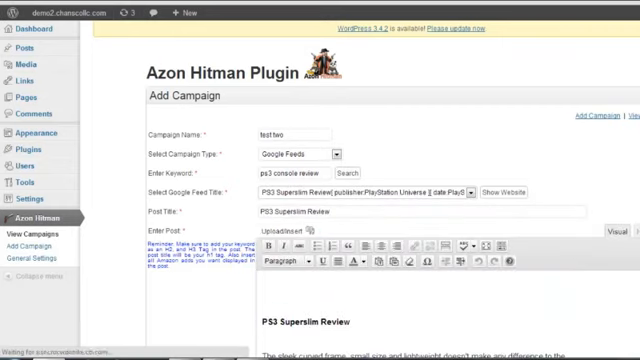
scroll(down, 3)
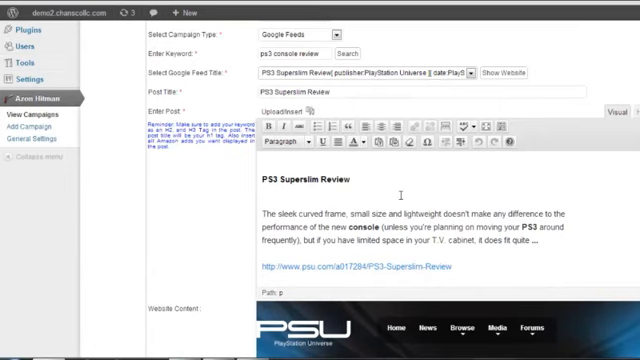
scroll(down, 3)
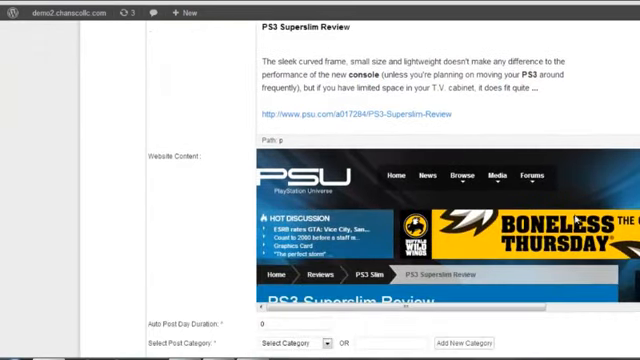
scroll(down, 3)
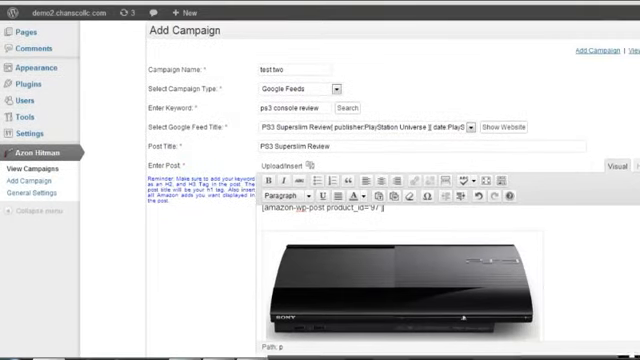
Fill the Play Station 3 post's title, description and Amazon URL in the form
click(290, 88)
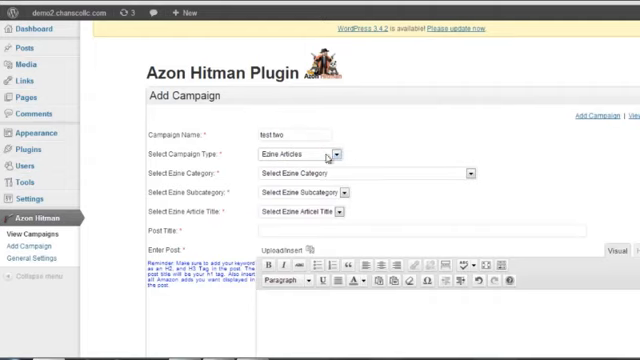
scroll(down, 3)
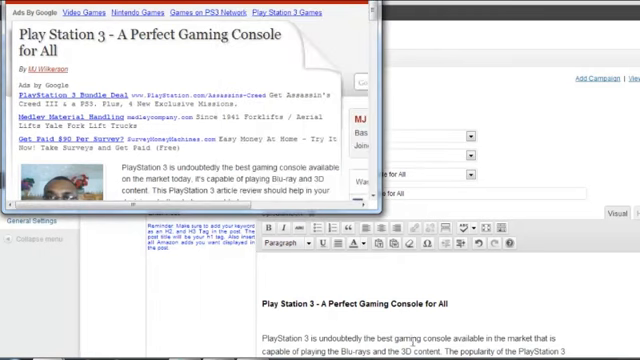
scroll(down, 3)
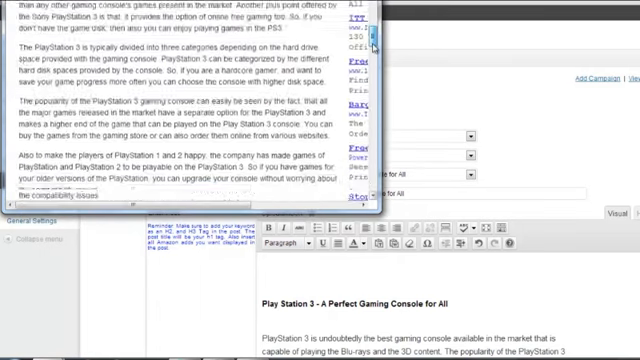
scroll(down, 3)
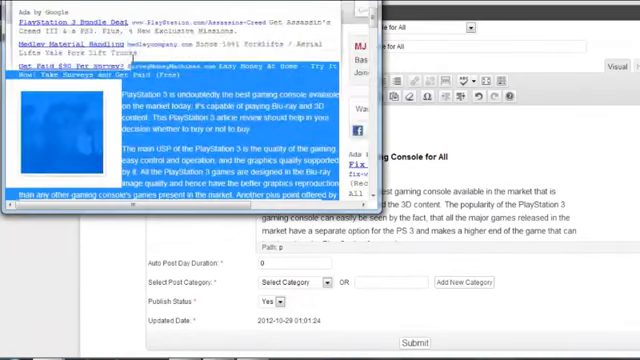
right_click(150, 130)
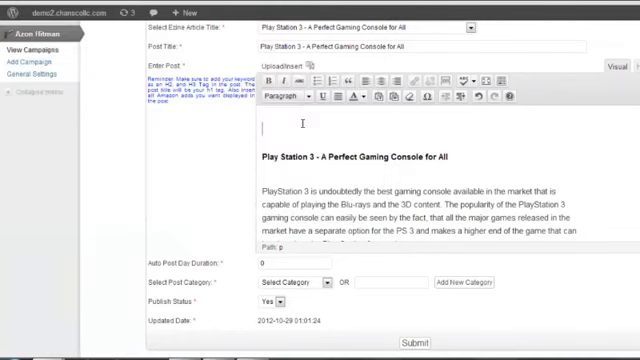
Assign the post to the console category from Select Post Category
scroll(down, 3)
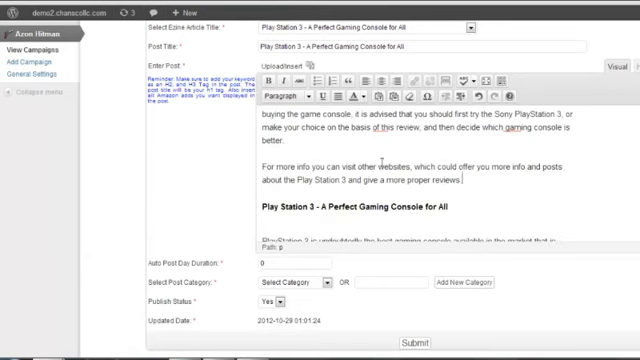
scroll(down, 3)
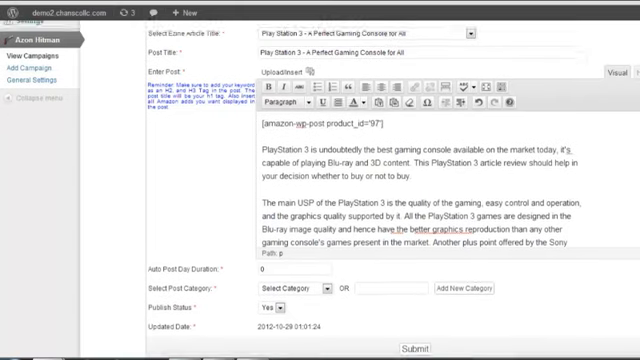
scroll(down, 3)
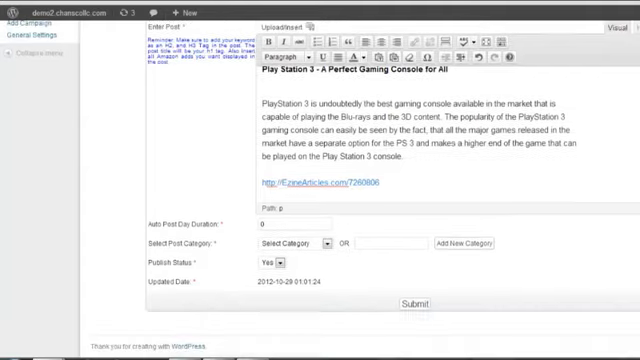
click(292, 244)
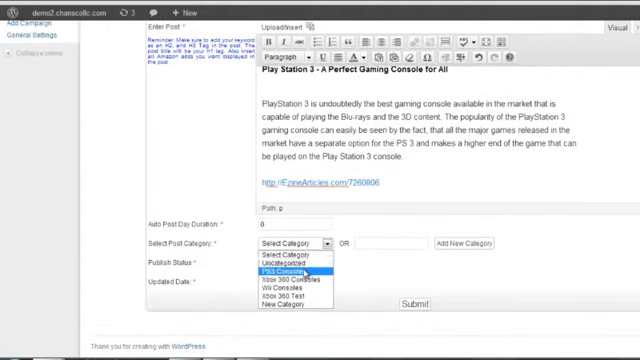
click(290, 272)
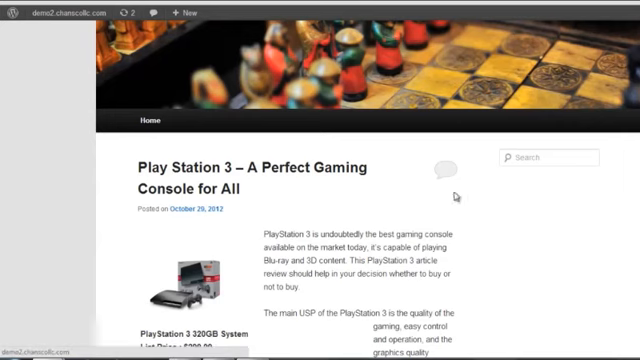
Scroll the live Play Station 3 post past its image, price and description
scroll(down, 3)
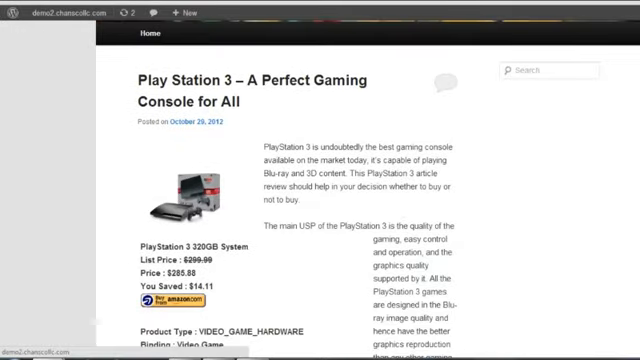
scroll(down, 3)
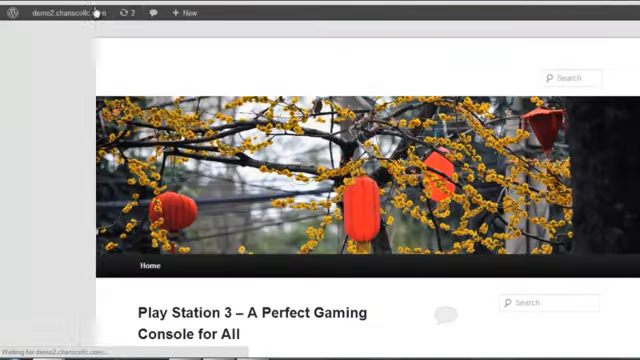
Scroll the reloaded front page to check the lantern header and PS3 post
scroll(down, 3)
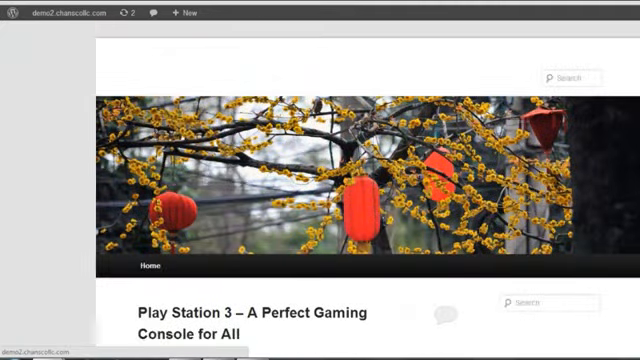
mouse_move(108, 82)
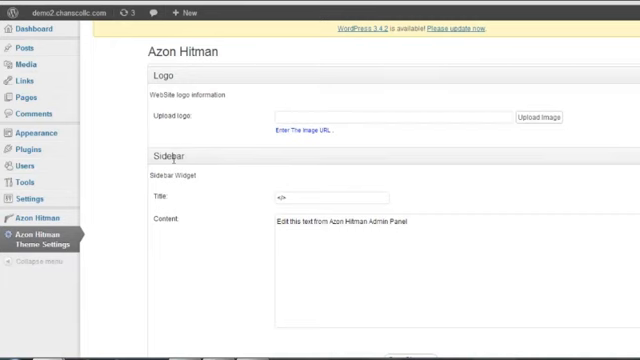
mouse_move(196, 118)
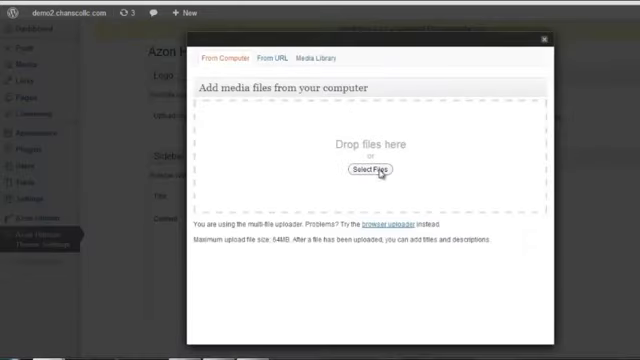
Select logo2.png from the computer as the Azon Hitman theme logo
click(372, 168)
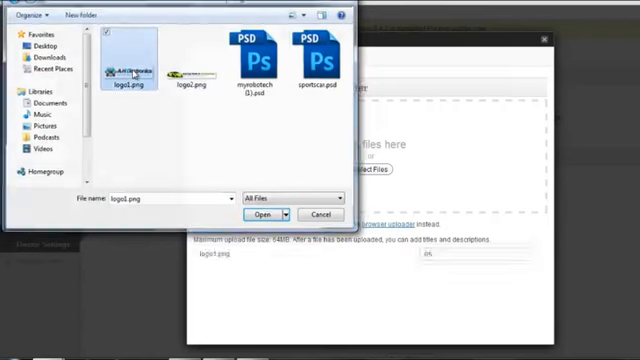
click(260, 214)
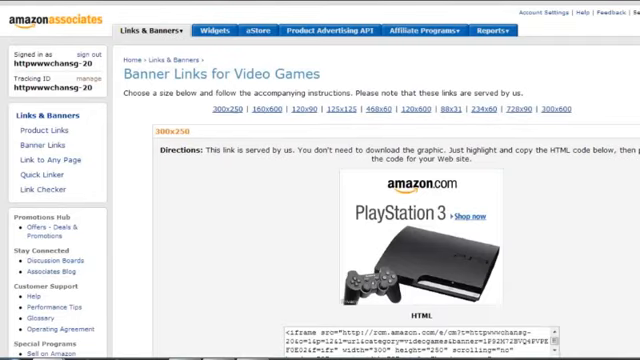
Scroll the Video Games banner links page down to the PlayStation 3 banner and its HTML code
scroll(down, 3)
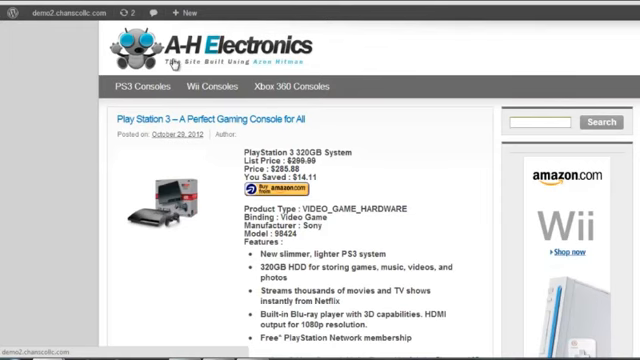
Scroll through the front-end posts for PS3, DualShock controller, keypad and Xbox 360, then return to the top
scroll(down, 3)
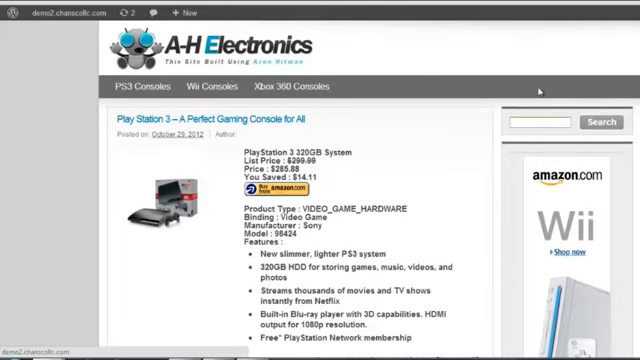
scroll(down, 3)
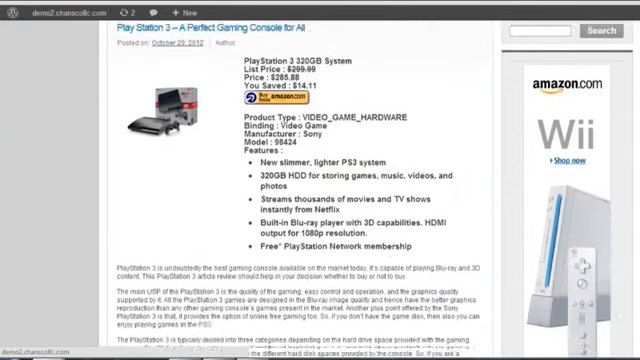
scroll(down, 3)
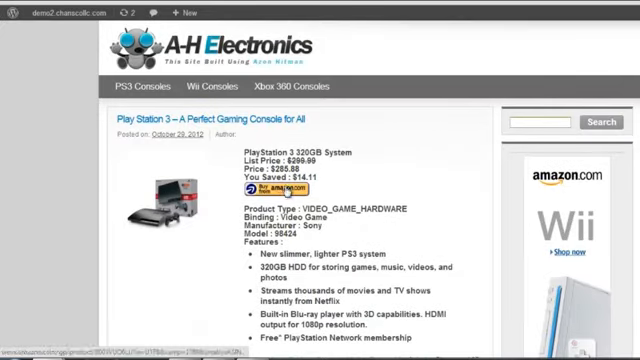
mouse_move(420, 192)
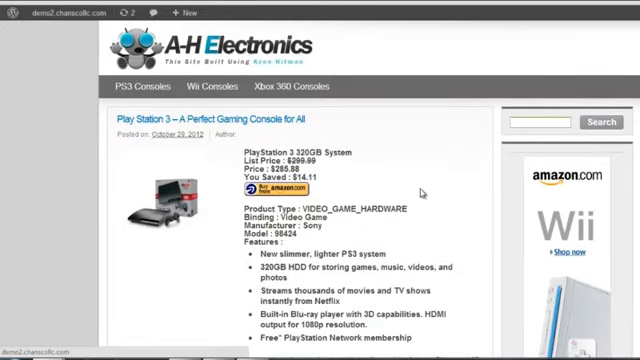
scroll(down, 3)
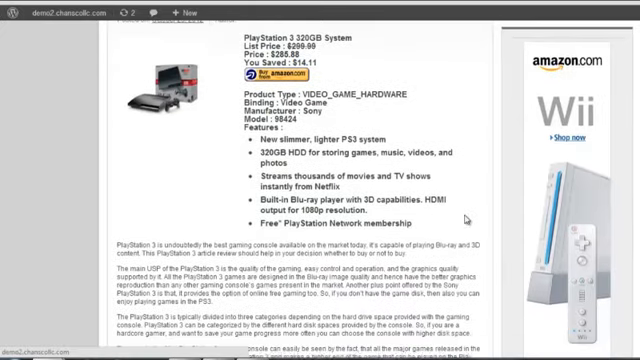
scroll(down, 3)
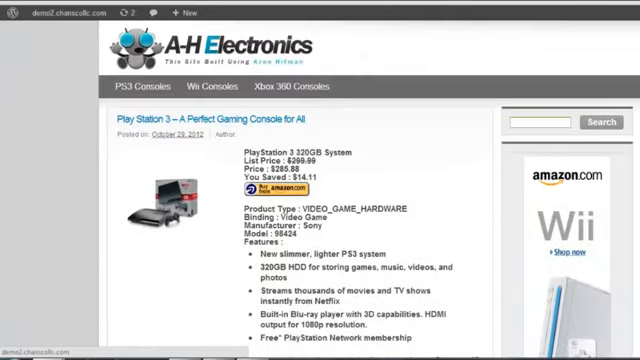
scroll(down, 3)
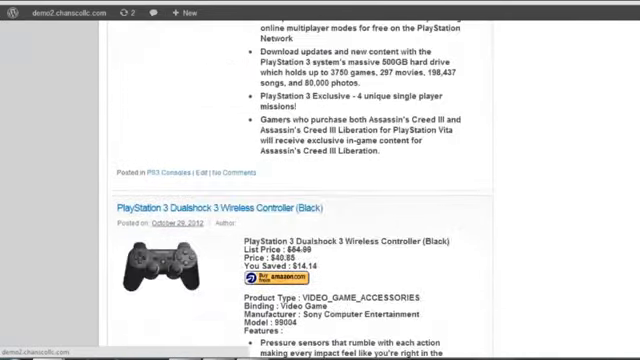
scroll(down, 3)
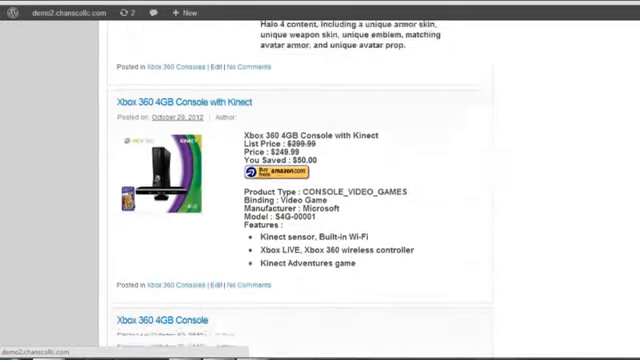
scroll(down, 3)
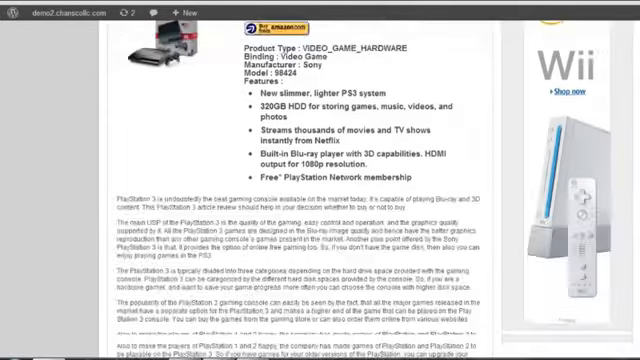
scroll(down, 3)
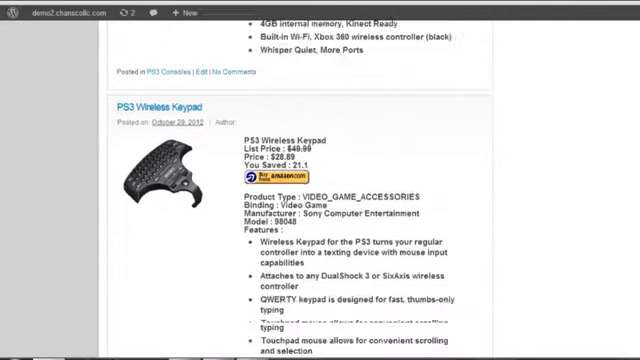
scroll(up, 3)
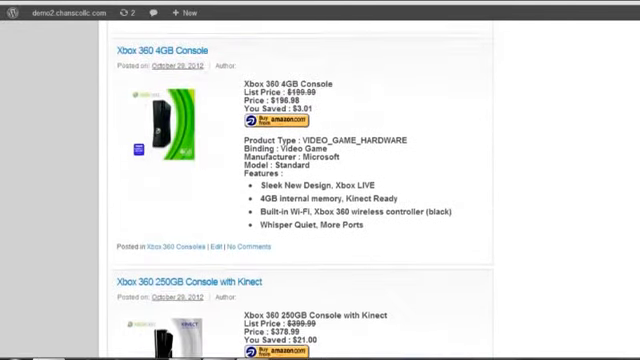
scroll(down, 3)
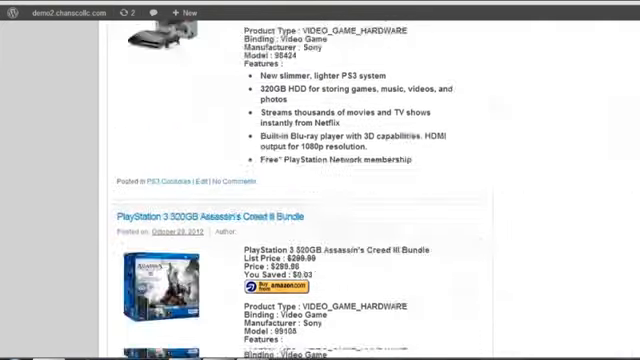
scroll(up, 3)
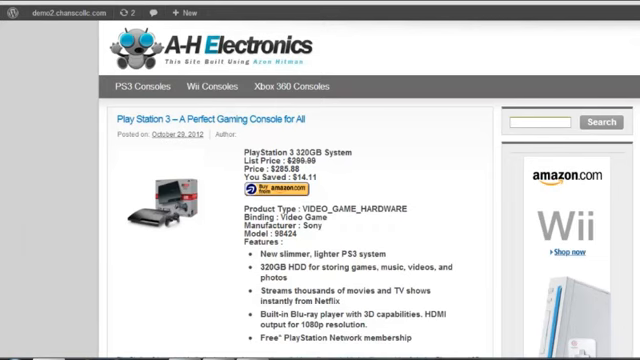
mouse_move(368, 184)
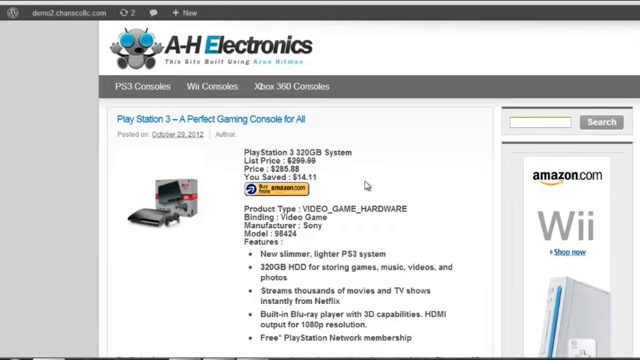